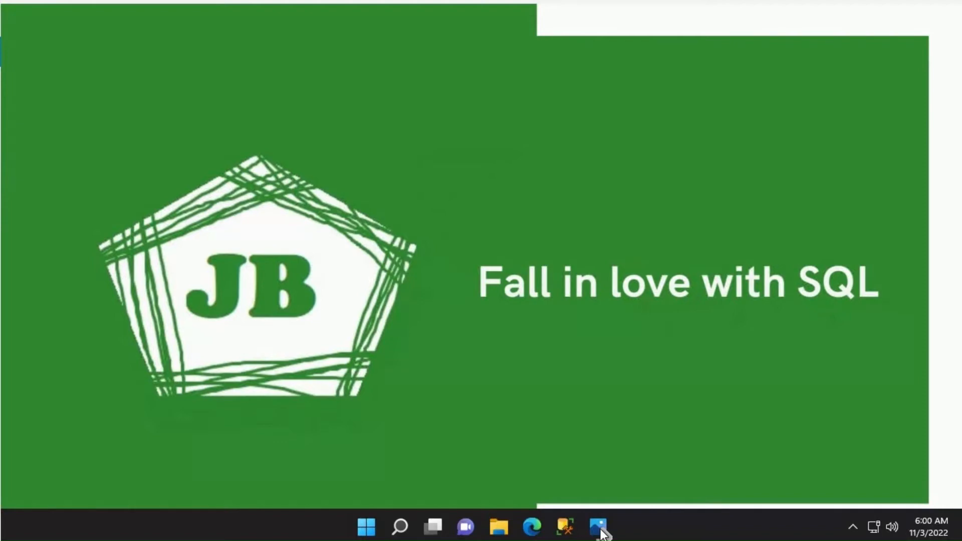
- Bring the Sync.png primary-to-secondary replica log-flow diagram to the front from the taskbar
{"action": "left_click", "coordinate": [597, 526]}
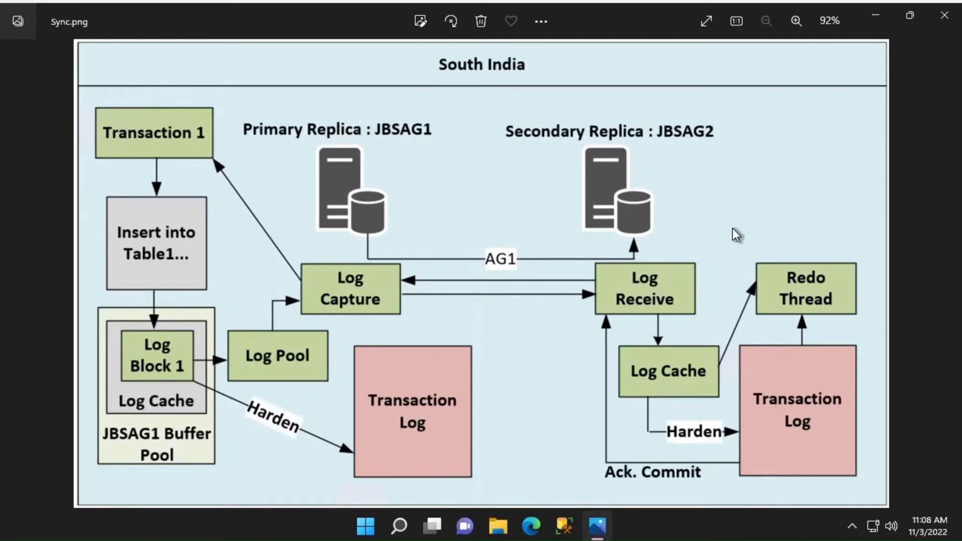
{"action": "mouse_move", "coordinate": [712, 225]}
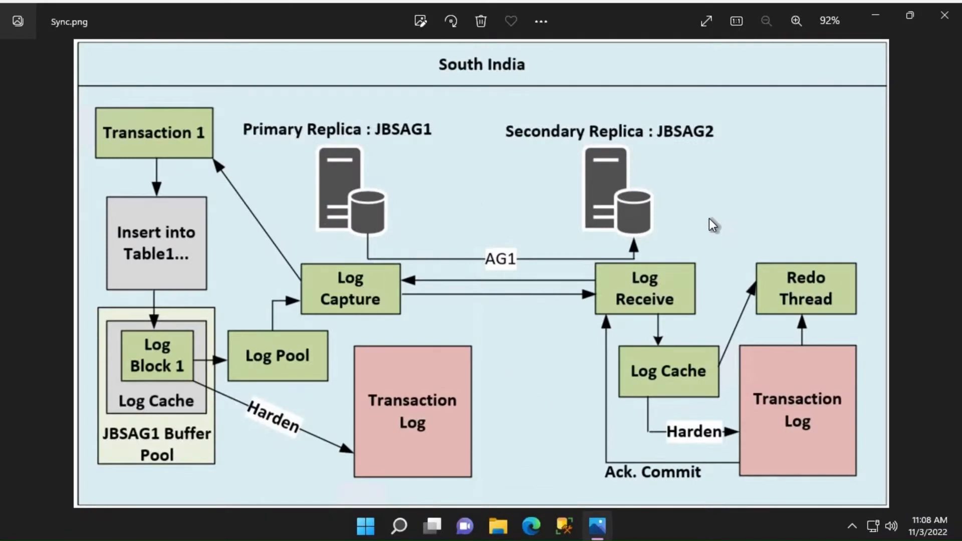
{"action": "mouse_move", "coordinate": [454, 202]}
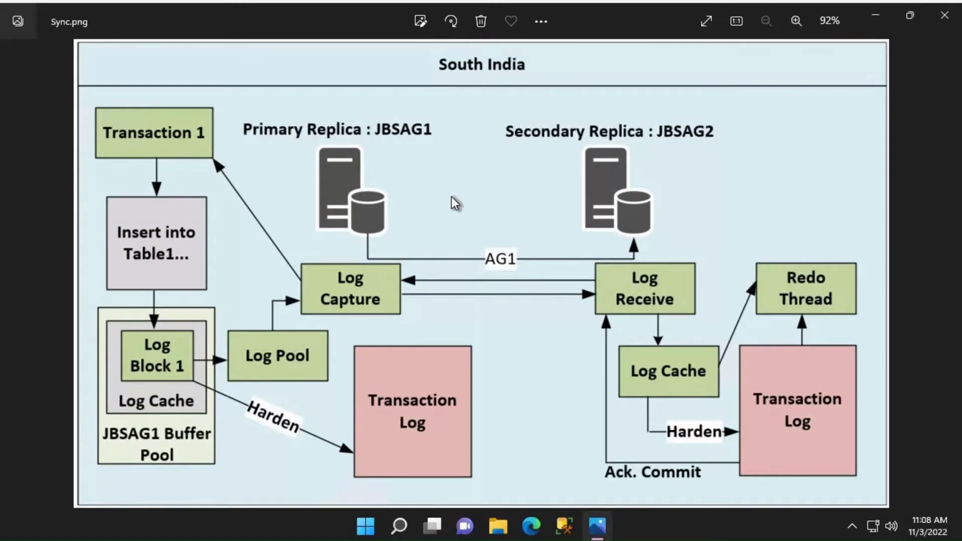
{"action": "mouse_move", "coordinate": [627, 184]}
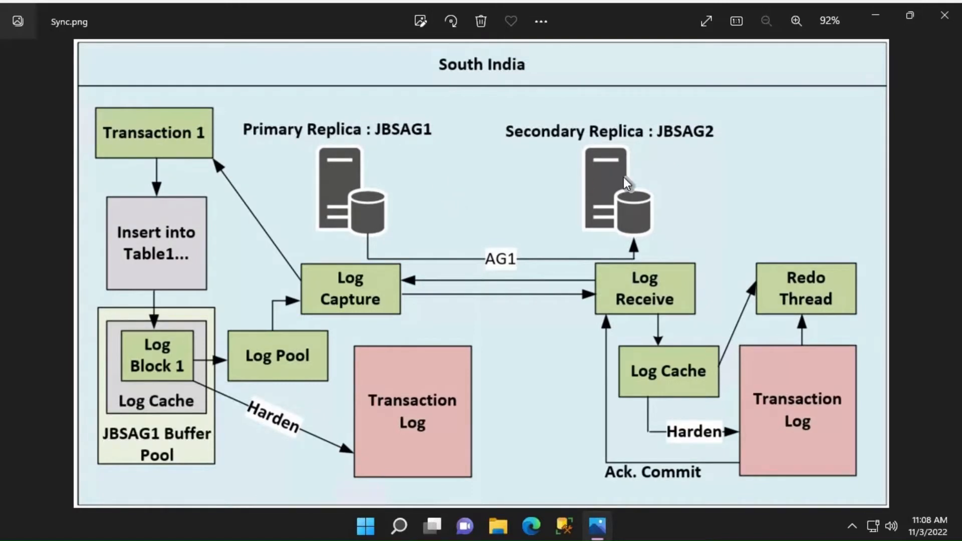
{"action": "mouse_move", "coordinate": [639, 174]}
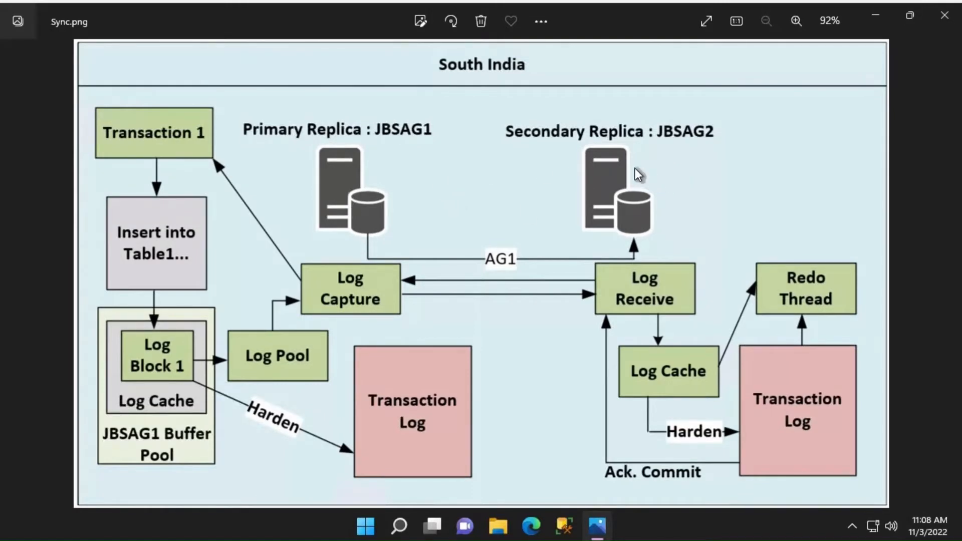
{"action": "mouse_move", "coordinate": [485, 80]}
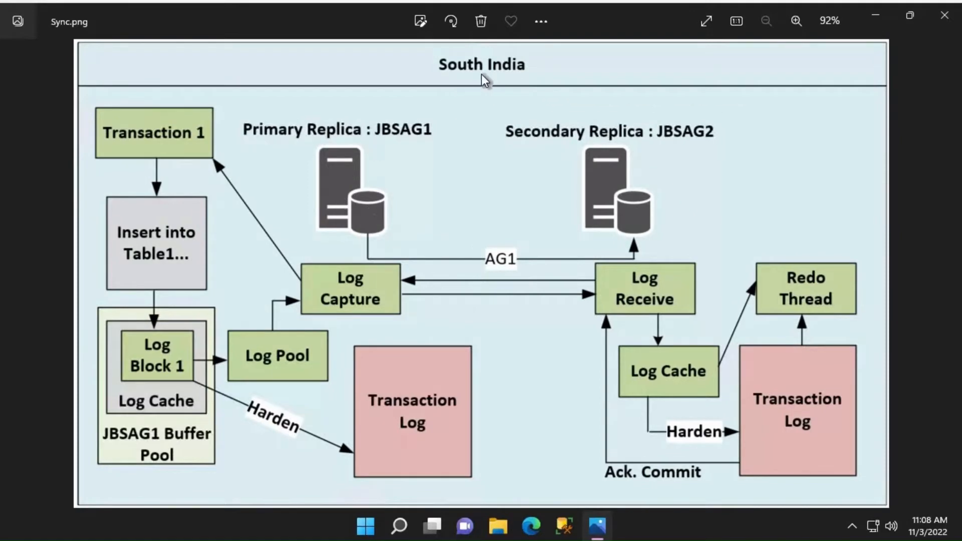
{"action": "mouse_move", "coordinate": [416, 141]}
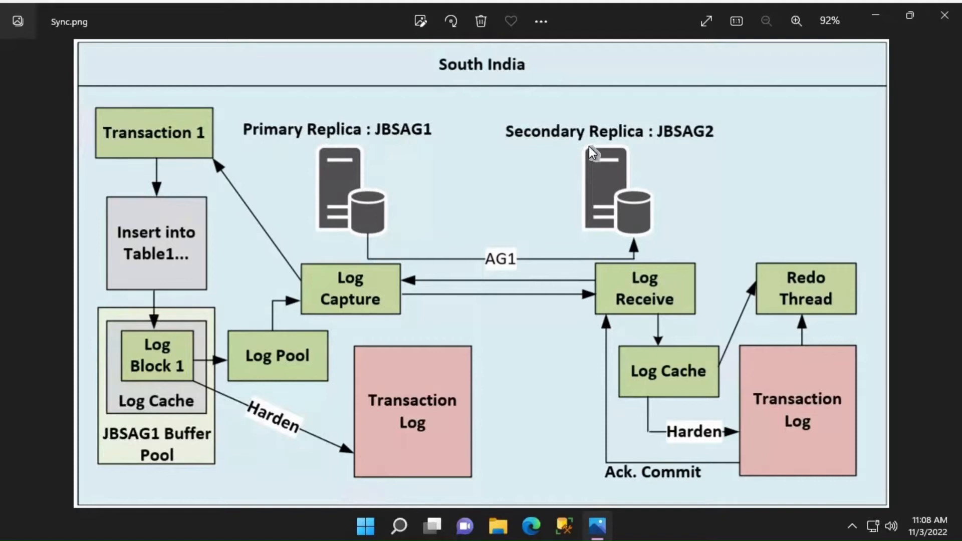
{"action": "mouse_move", "coordinate": [535, 158]}
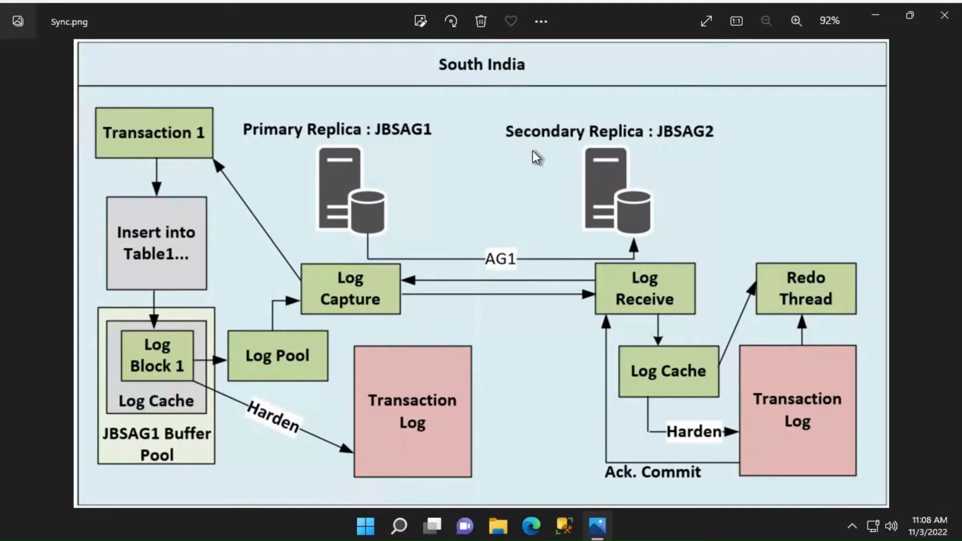
{"action": "mouse_move", "coordinate": [398, 217]}
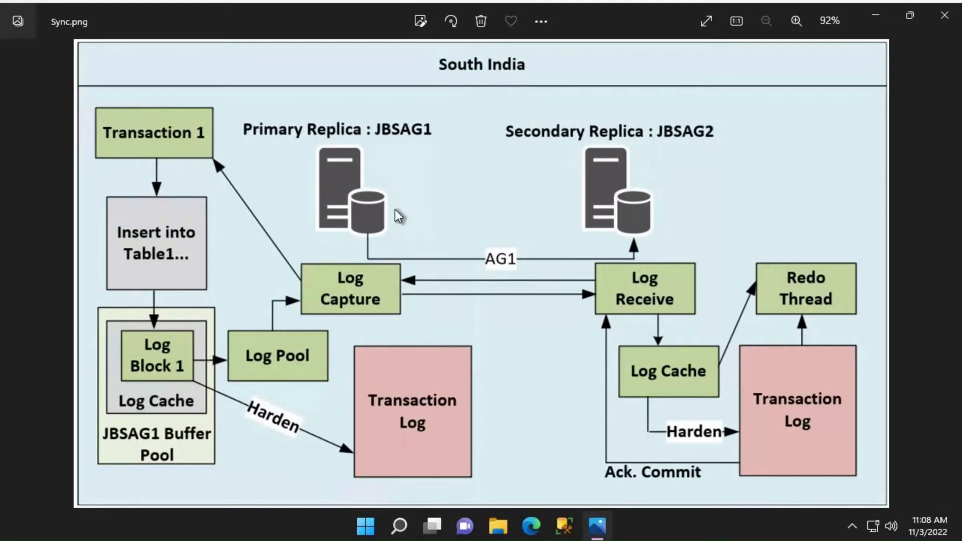
{"action": "mouse_move", "coordinate": [409, 218]}
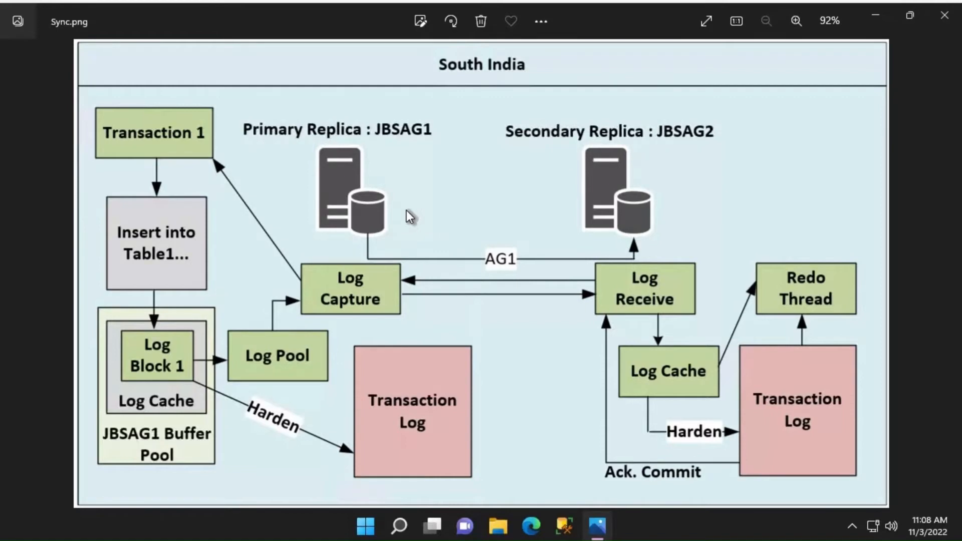
{"action": "mouse_move", "coordinate": [402, 214]}
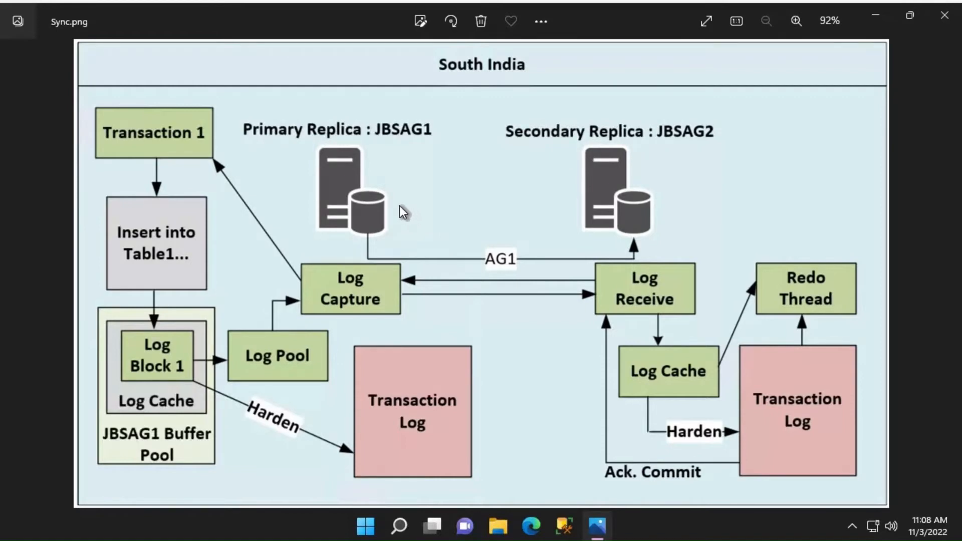
{"action": "mouse_move", "coordinate": [666, 168]}
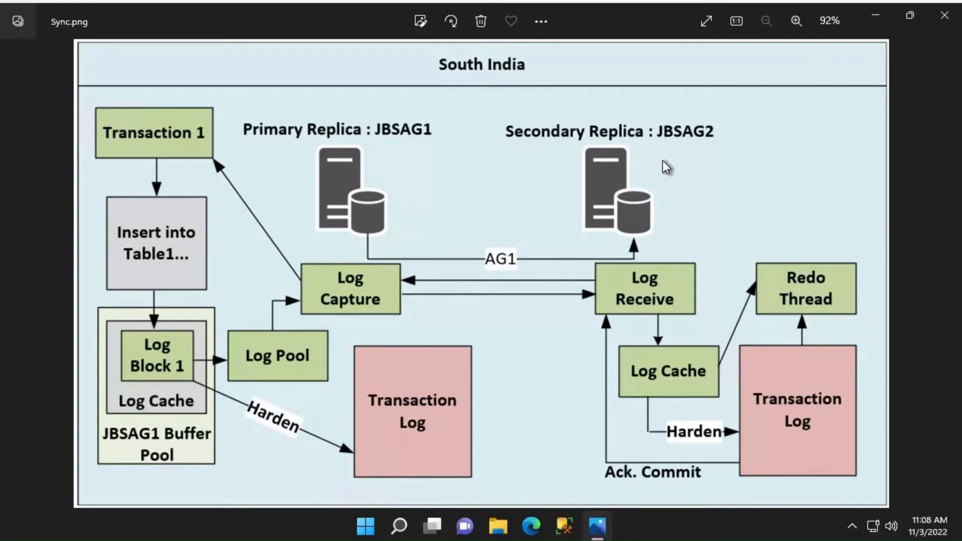
{"action": "mouse_move", "coordinate": [645, 183]}
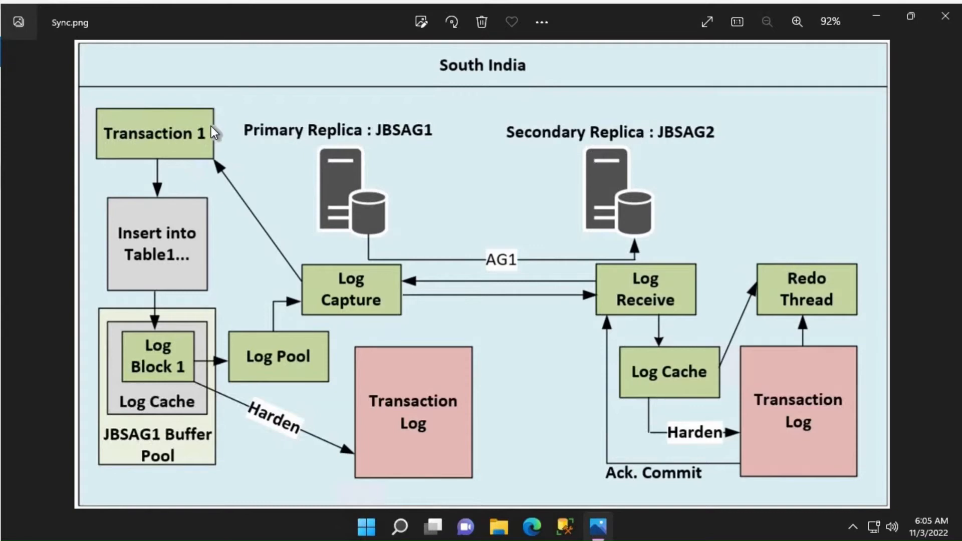
{"action": "mouse_move", "coordinate": [368, 221]}
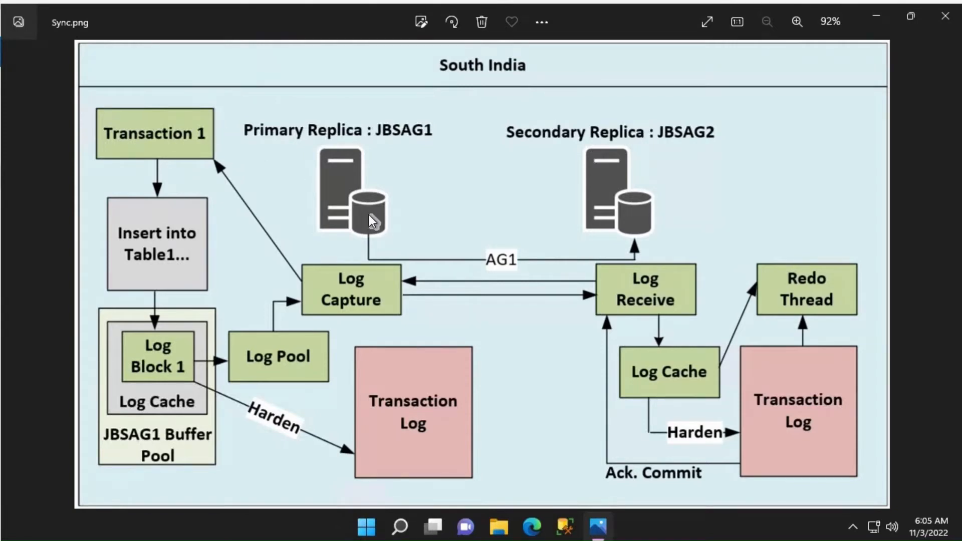
{"action": "mouse_move", "coordinate": [347, 215]}
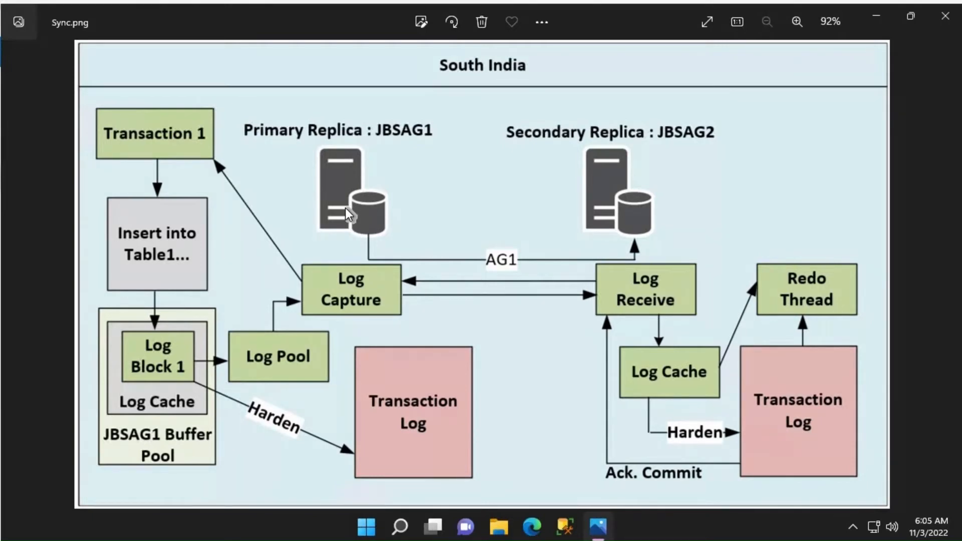
{"action": "mouse_move", "coordinate": [645, 203]}
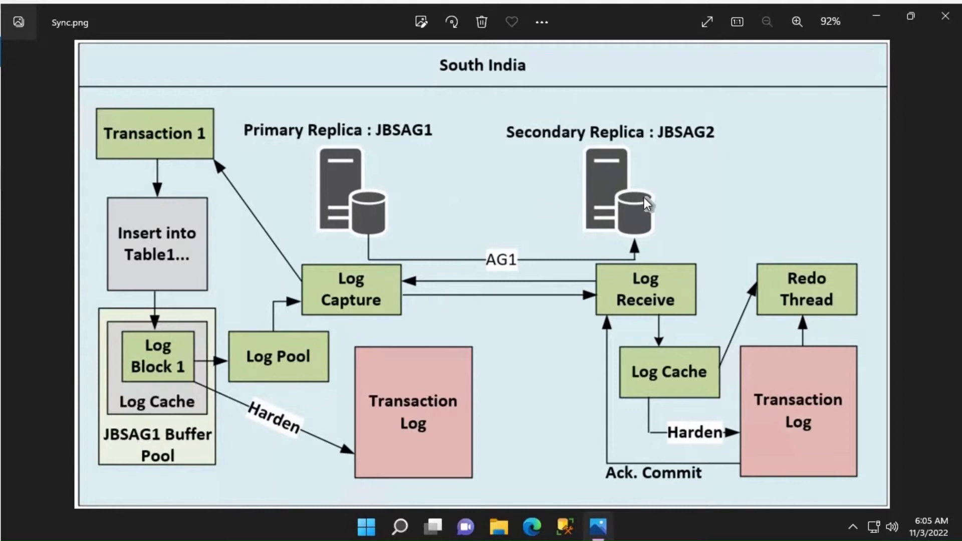
{"action": "mouse_move", "coordinate": [427, 218]}
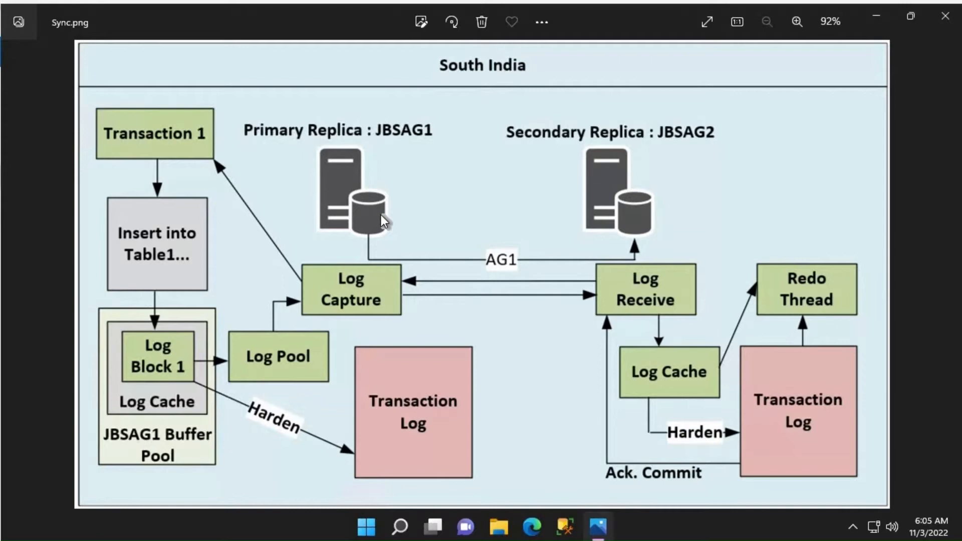
{"action": "mouse_move", "coordinate": [623, 224]}
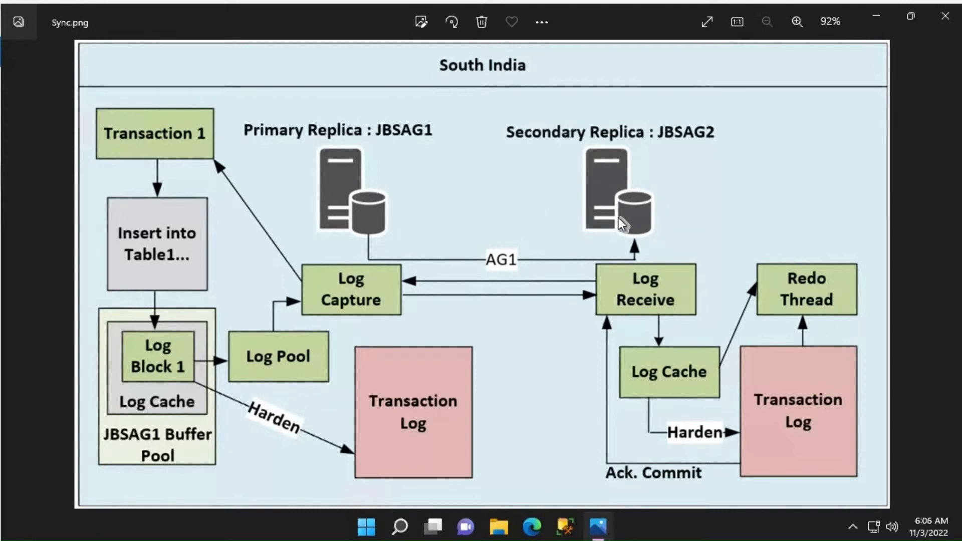
{"action": "mouse_move", "coordinate": [415, 217]}
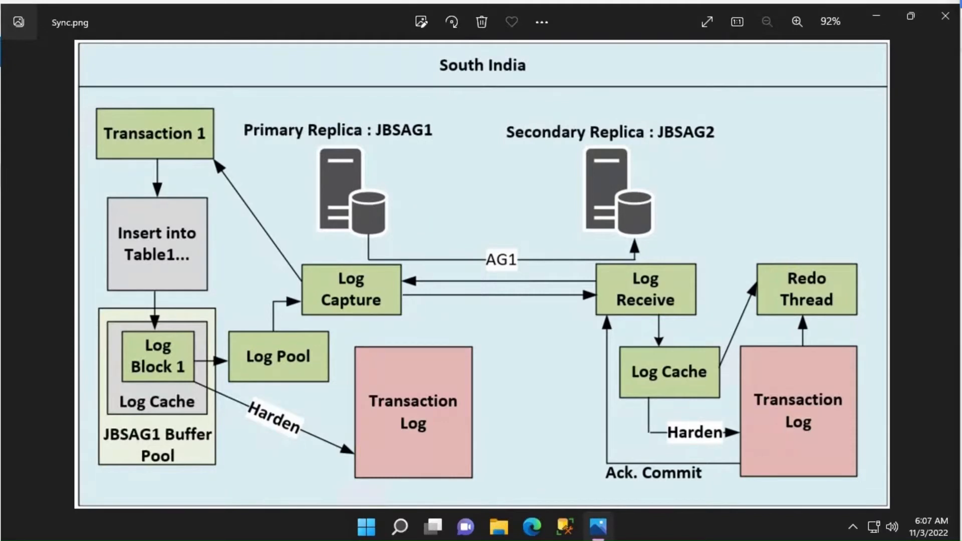
{"action": "mouse_move", "coordinate": [192, 373]}
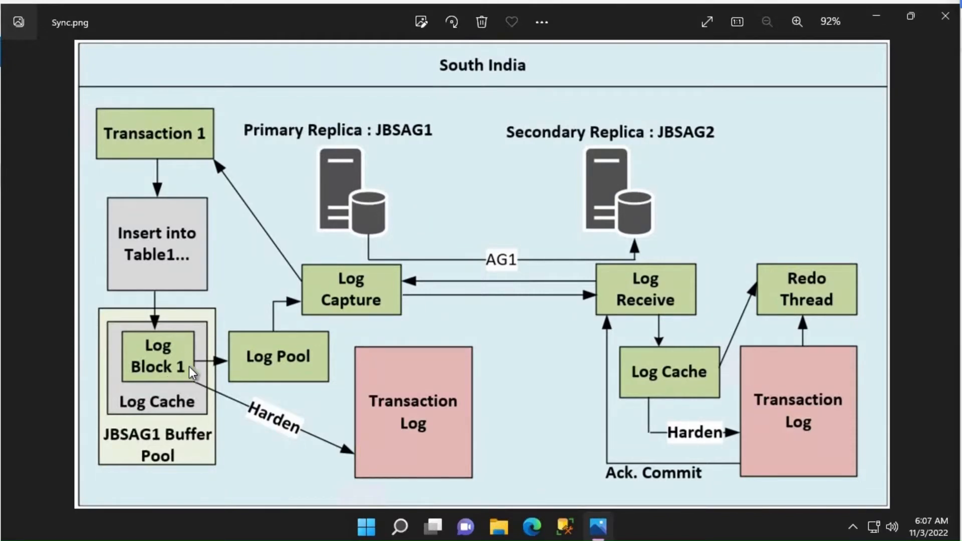
{"action": "mouse_move", "coordinate": [168, 381]}
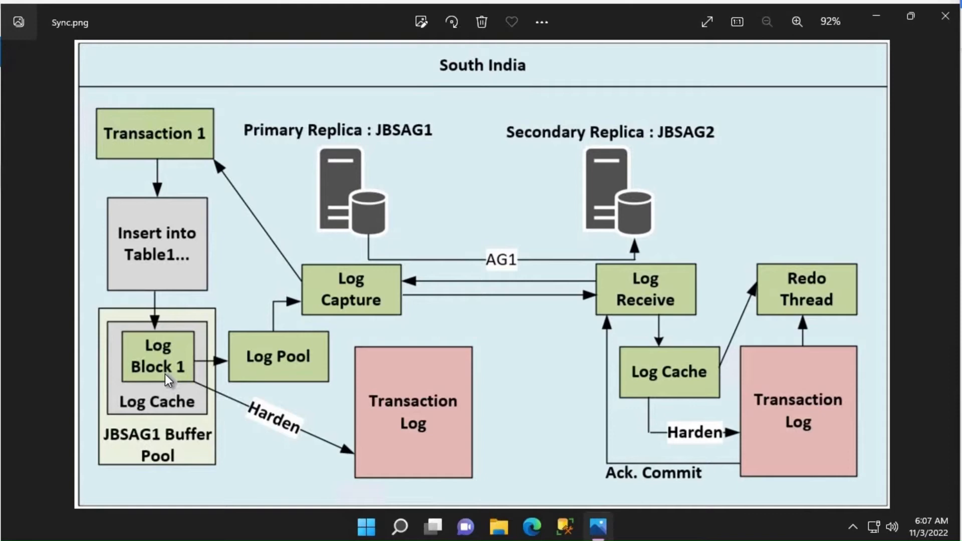
{"action": "mouse_move", "coordinate": [168, 408]}
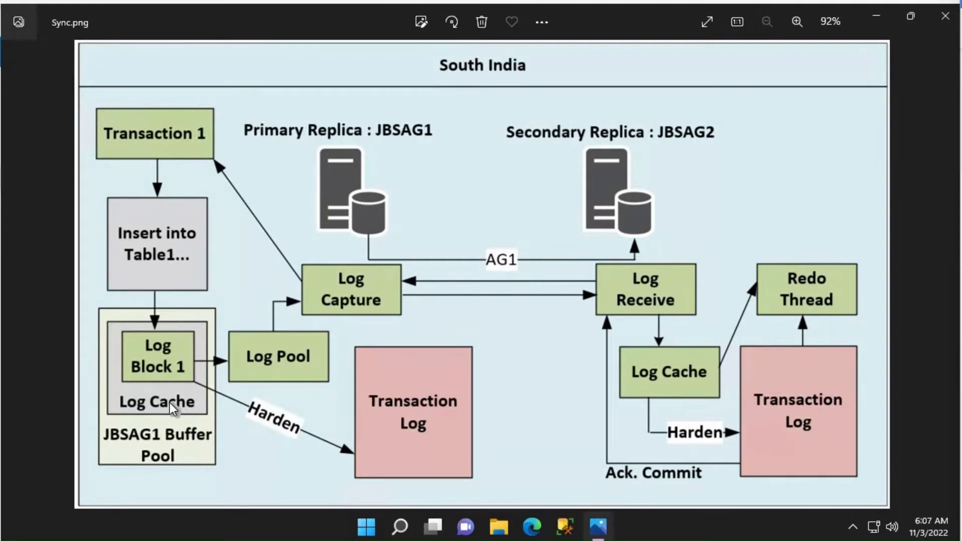
{"action": "mouse_move", "coordinate": [223, 413]}
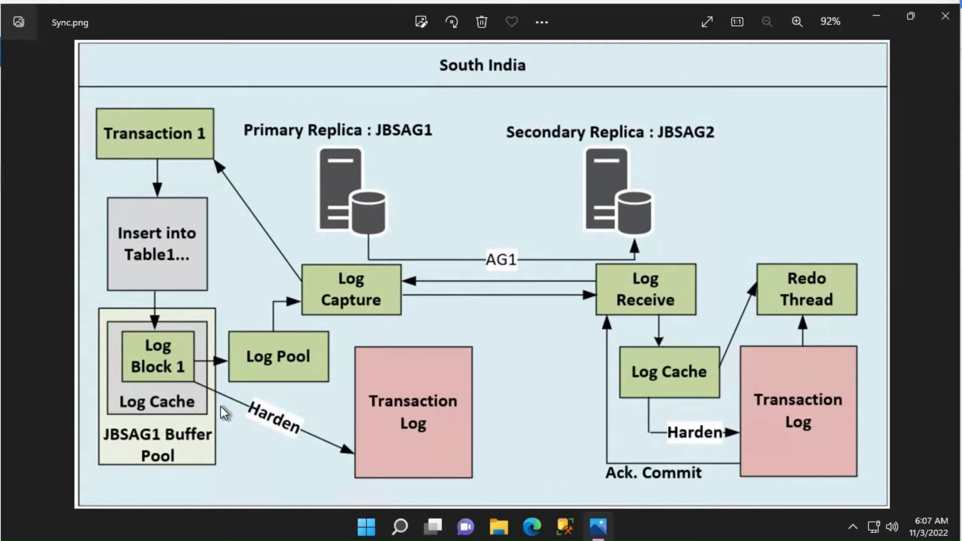
{"action": "mouse_move", "coordinate": [430, 439]}
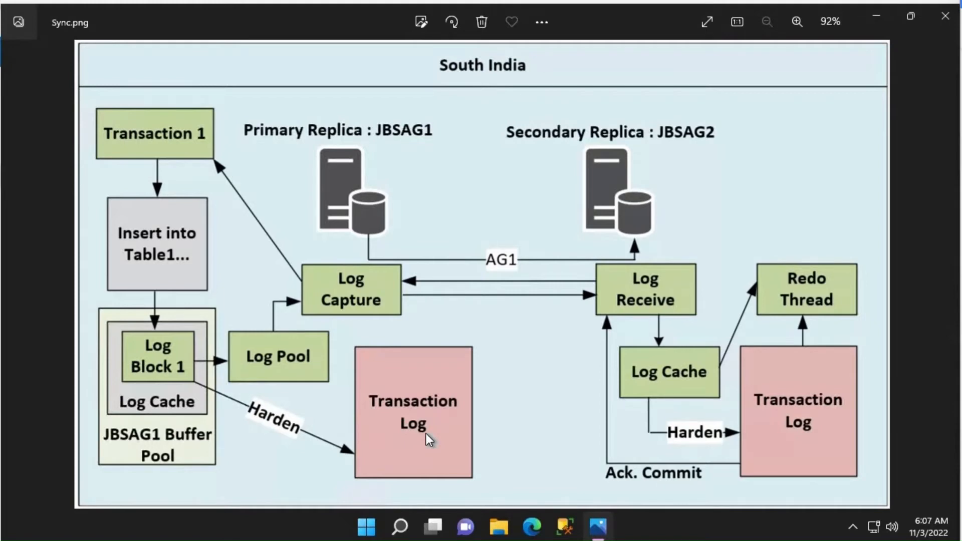
{"action": "mouse_move", "coordinate": [378, 462]}
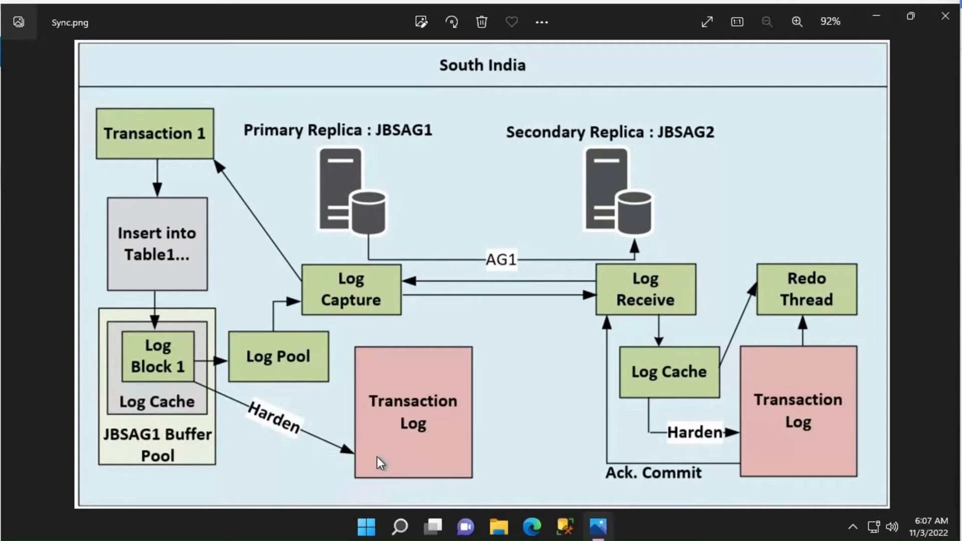
{"action": "mouse_move", "coordinate": [321, 431]}
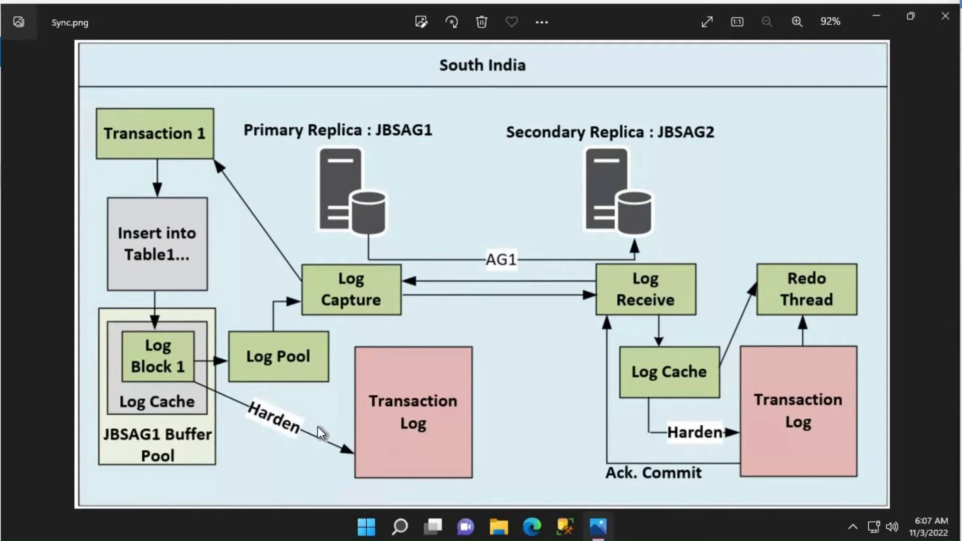
{"action": "mouse_move", "coordinate": [208, 413]}
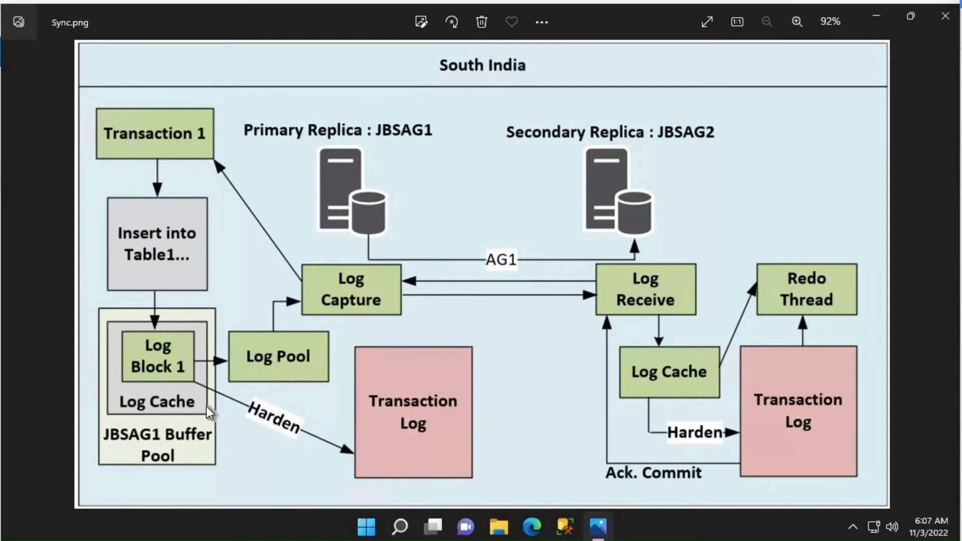
{"action": "mouse_move", "coordinate": [301, 356]}
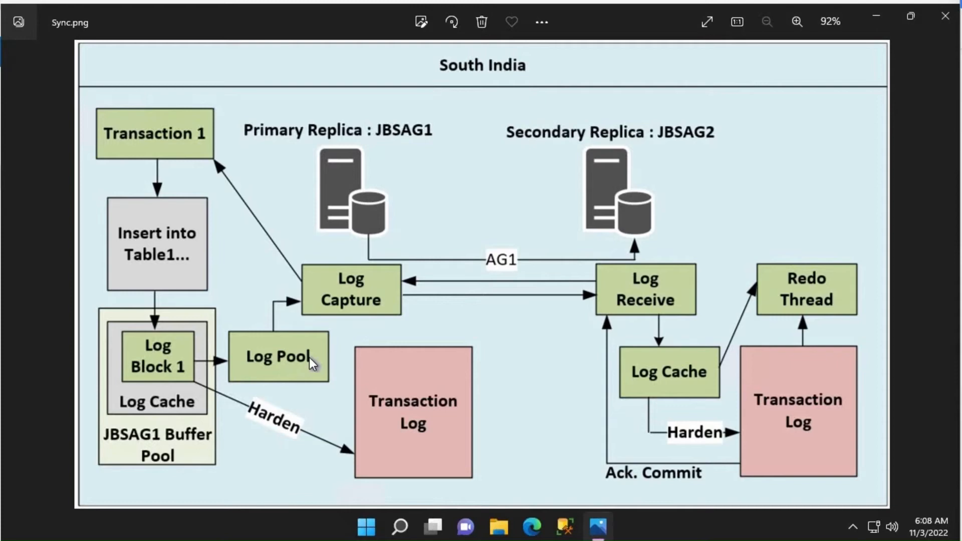
{"action": "mouse_move", "coordinate": [363, 324]}
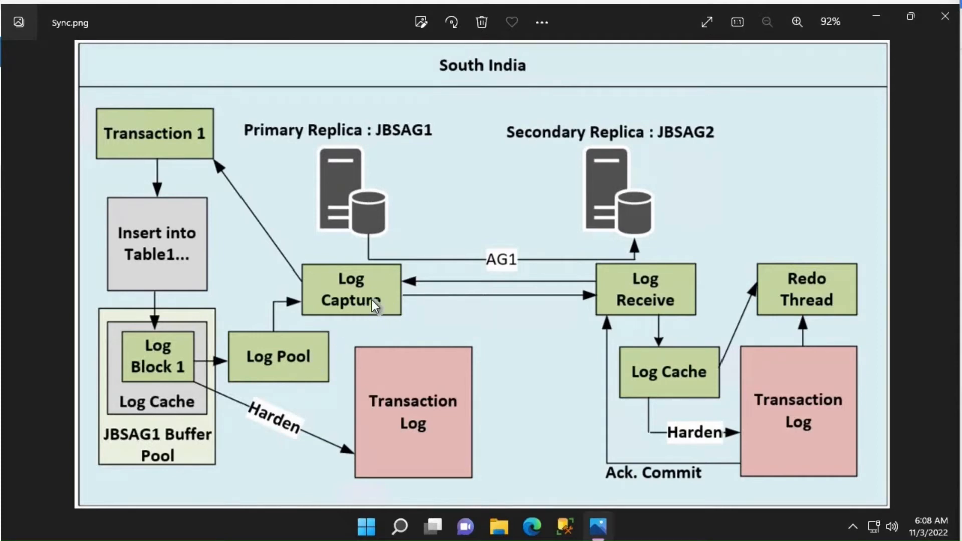
{"action": "mouse_move", "coordinate": [361, 301]}
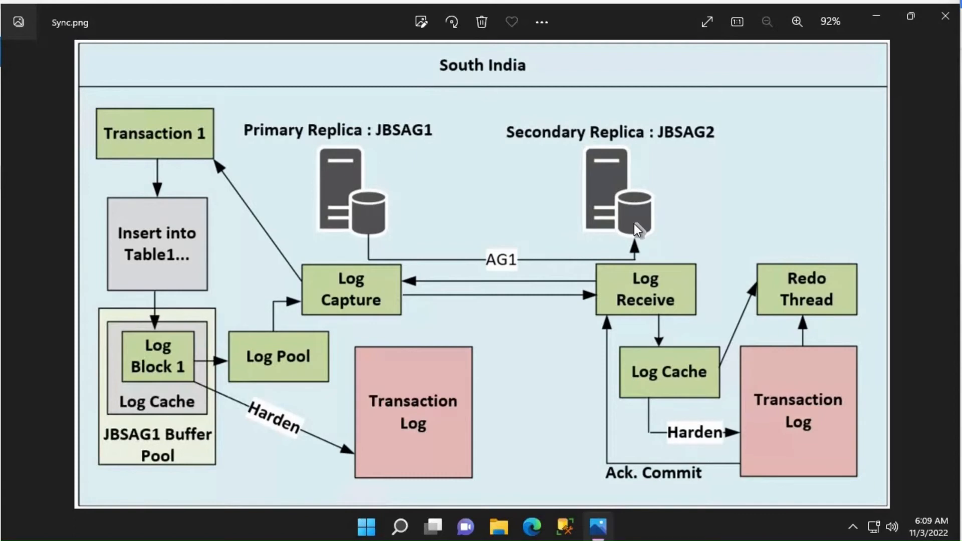
{"action": "mouse_move", "coordinate": [512, 296]}
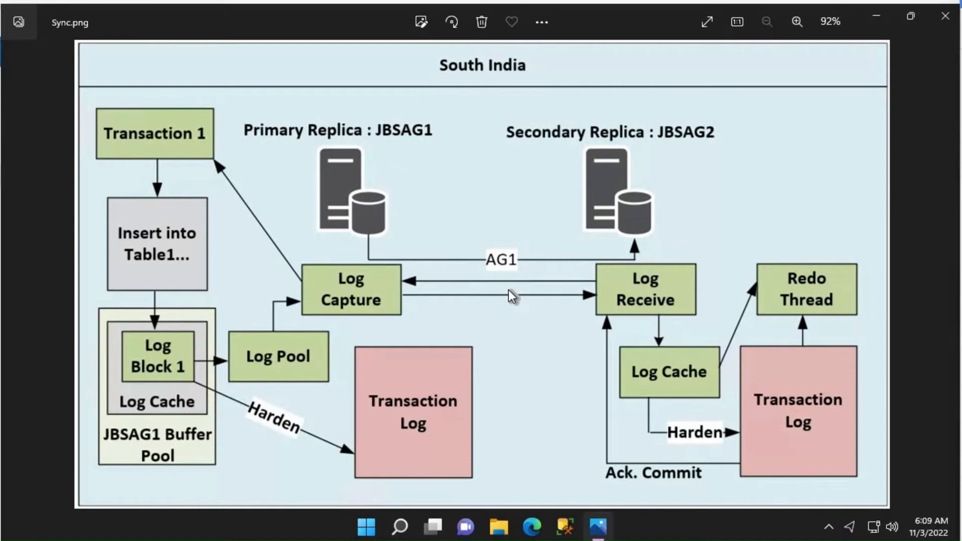
{"action": "mouse_move", "coordinate": [621, 301]}
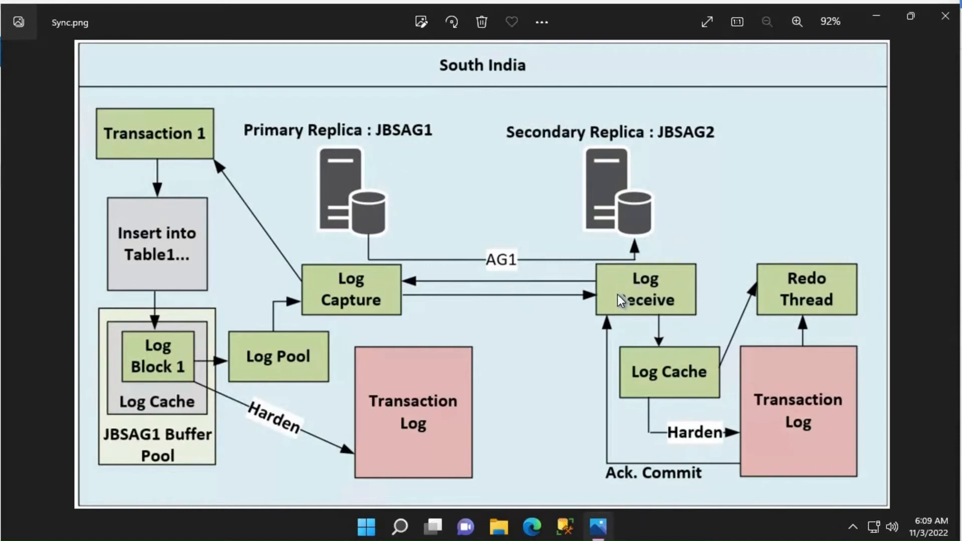
{"action": "mouse_move", "coordinate": [636, 298]}
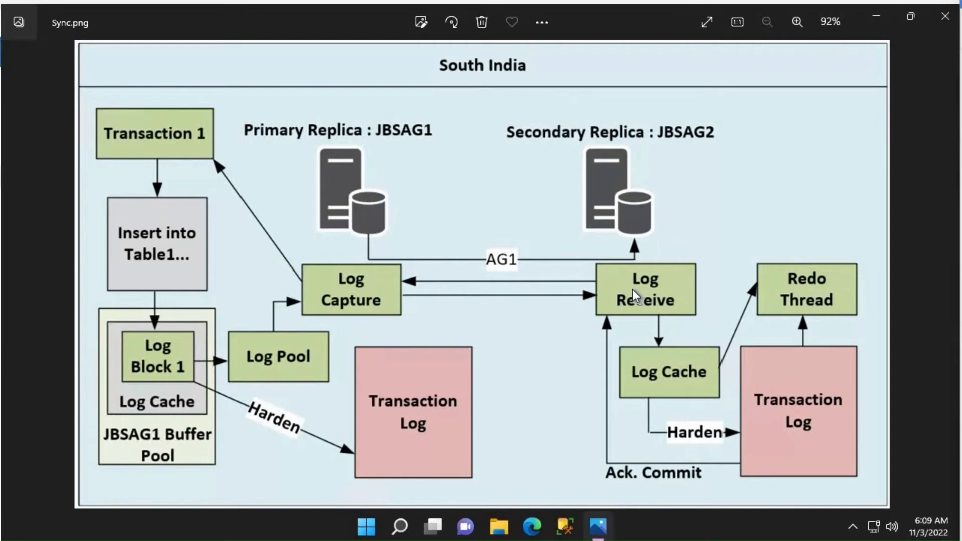
{"action": "mouse_move", "coordinate": [633, 294]}
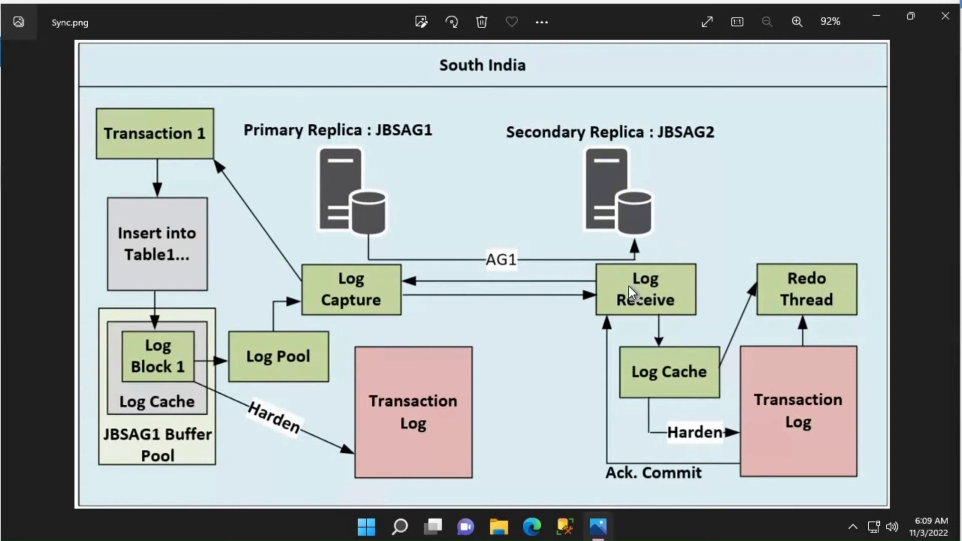
{"action": "mouse_move", "coordinate": [642, 287]}
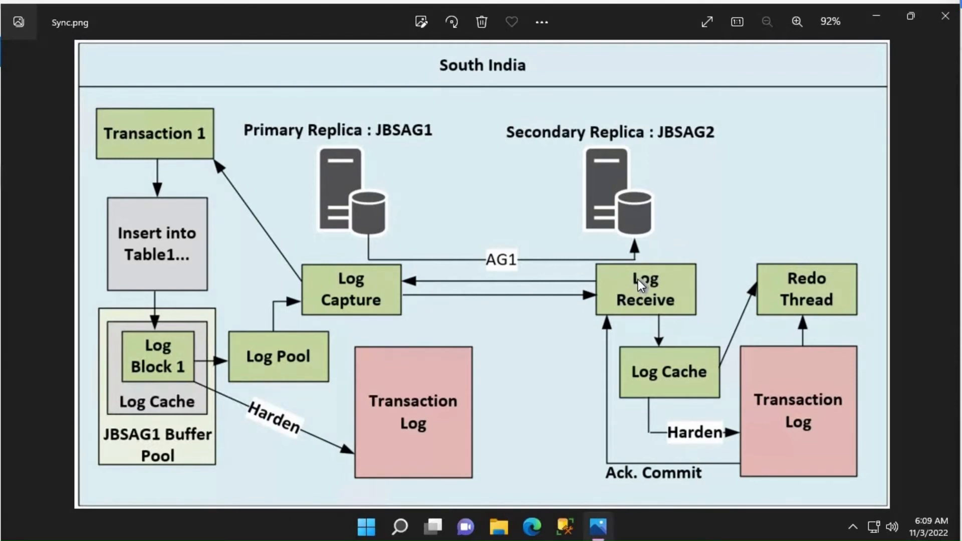
{"action": "mouse_move", "coordinate": [660, 390]}
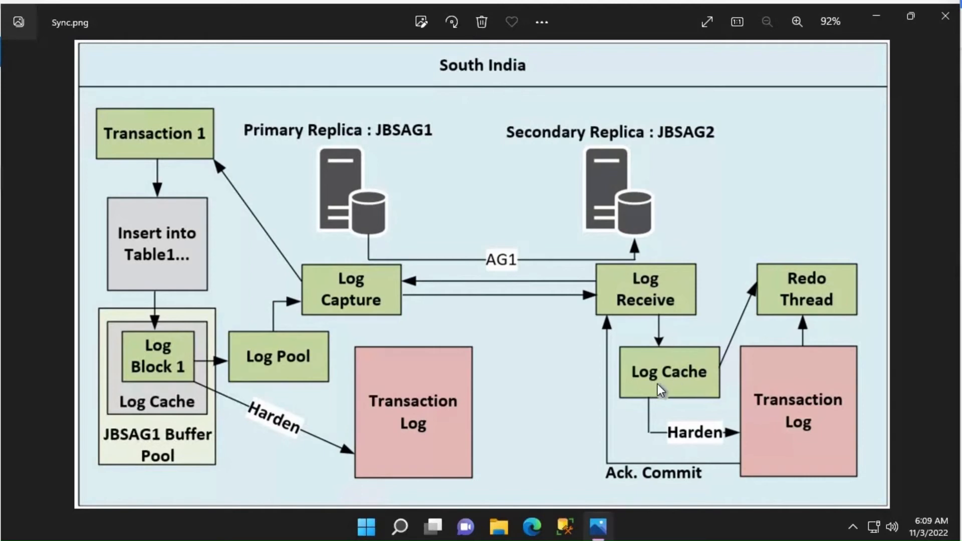
{"action": "mouse_move", "coordinate": [694, 381]}
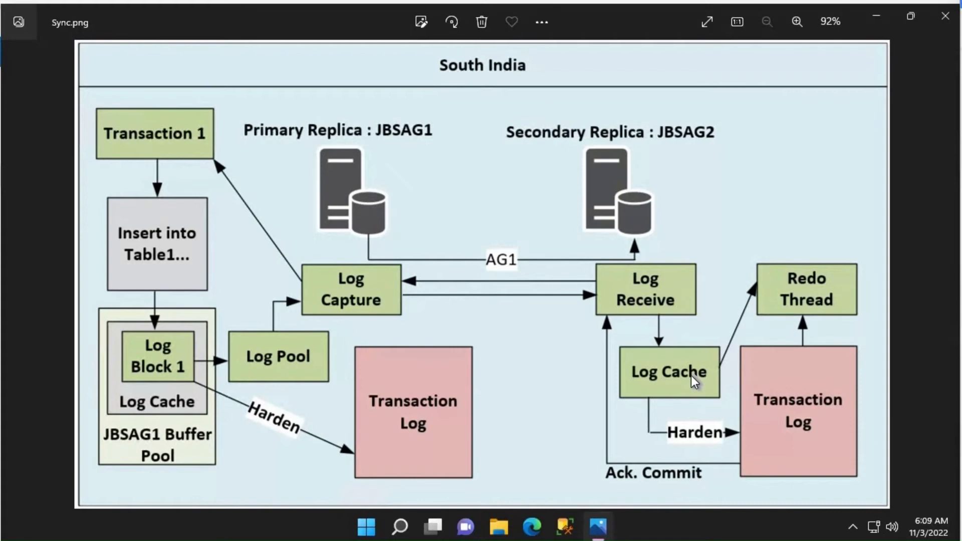
{"action": "mouse_move", "coordinate": [775, 328]}
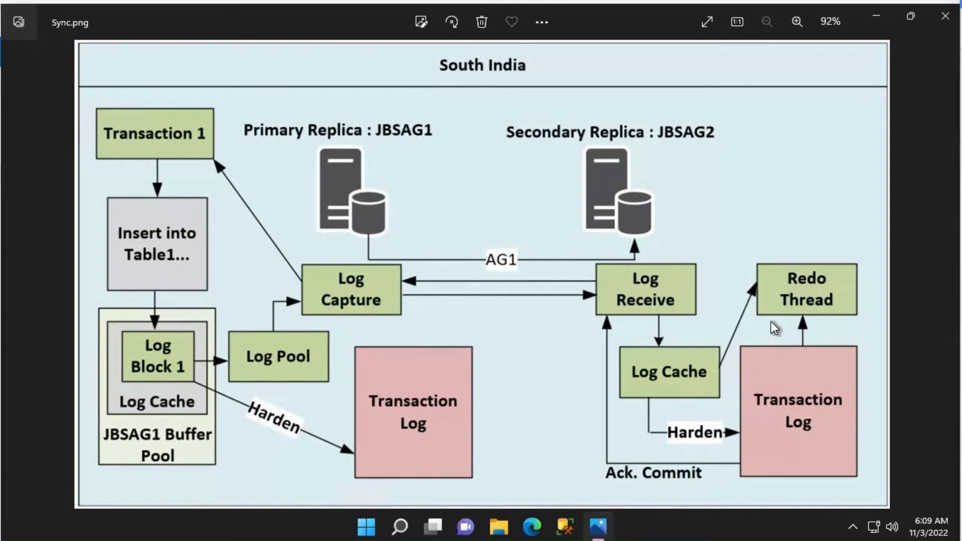
{"action": "mouse_move", "coordinate": [841, 322]}
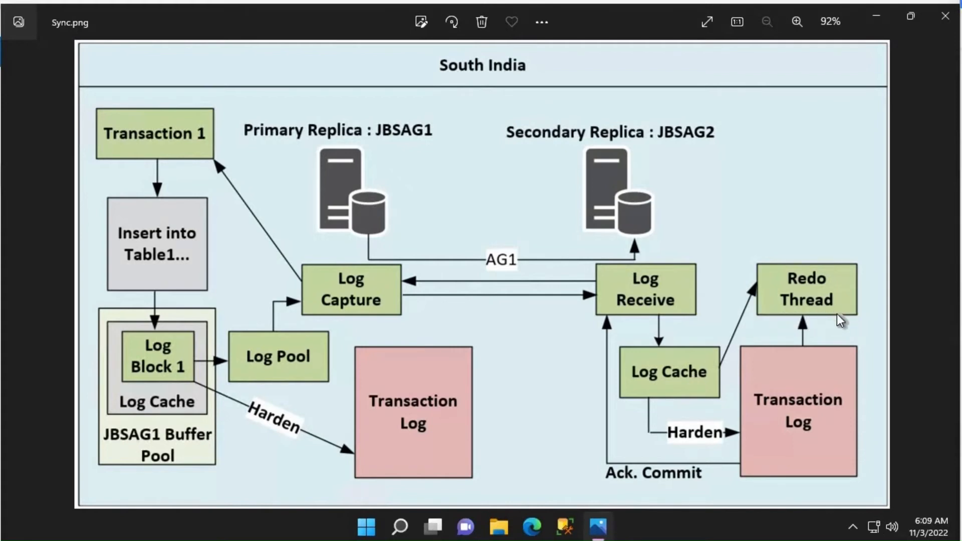
{"action": "mouse_move", "coordinate": [865, 309]}
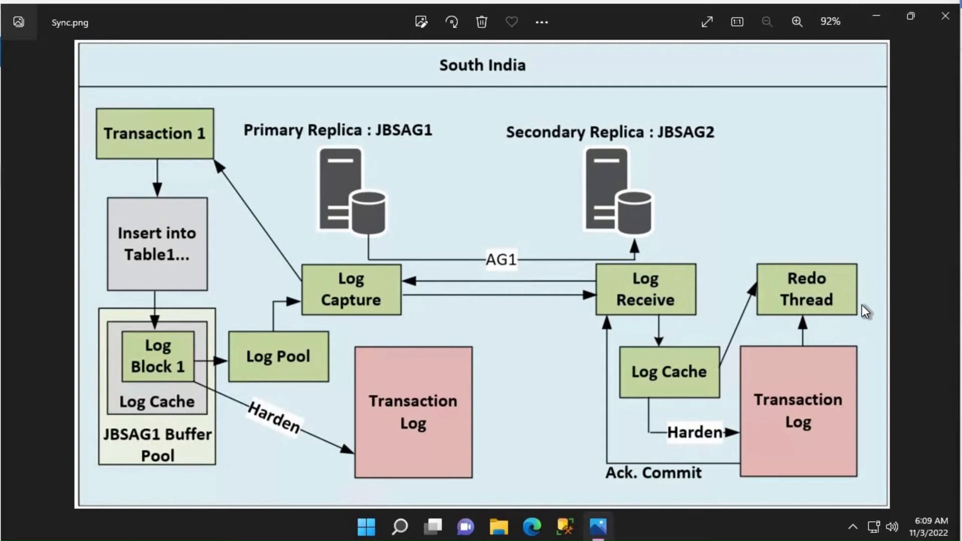
{"action": "mouse_move", "coordinate": [871, 297]}
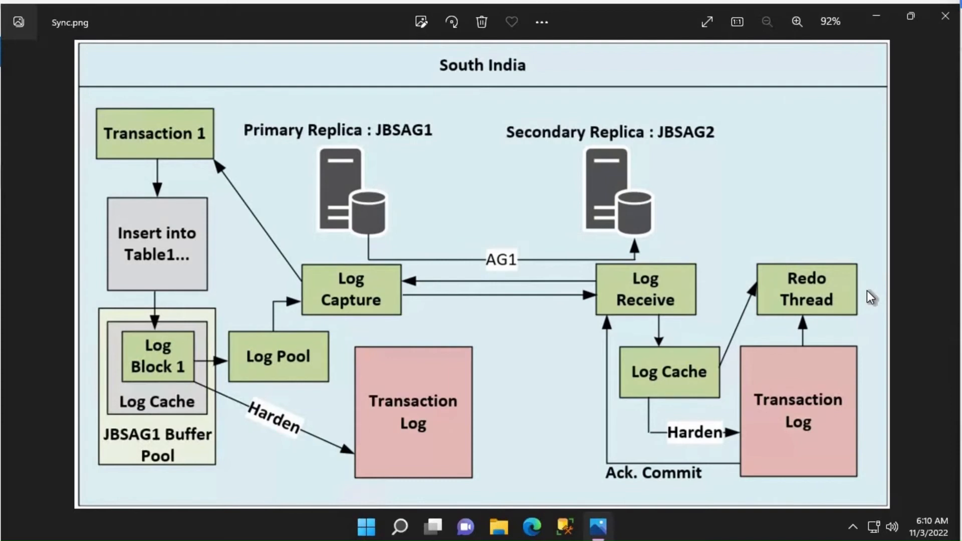
{"action": "mouse_move", "coordinate": [692, 385]}
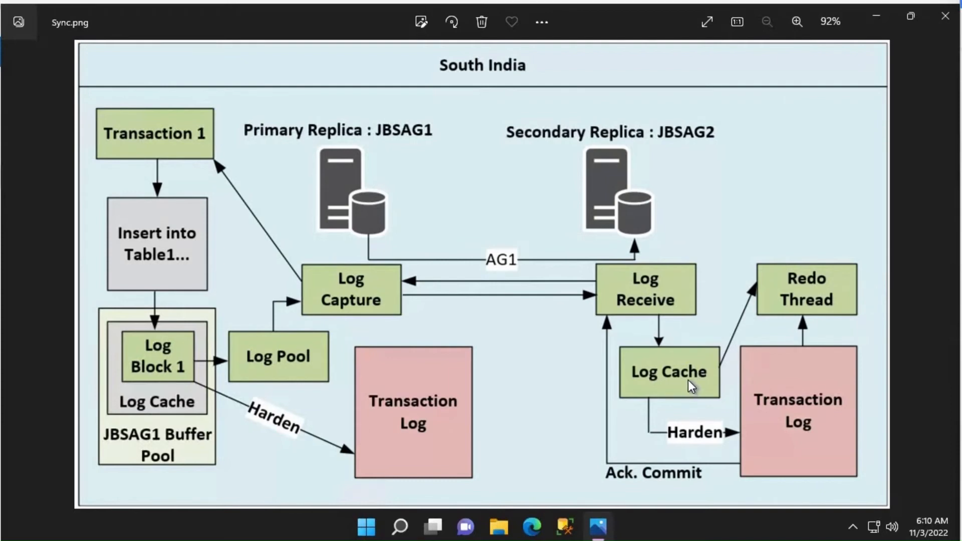
{"action": "mouse_move", "coordinate": [711, 362]}
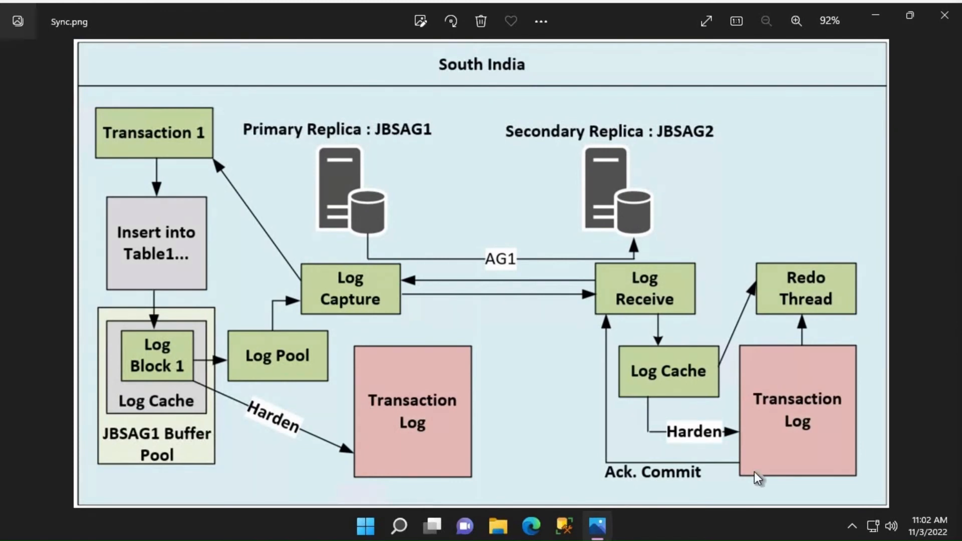
{"action": "mouse_move", "coordinate": [646, 481]}
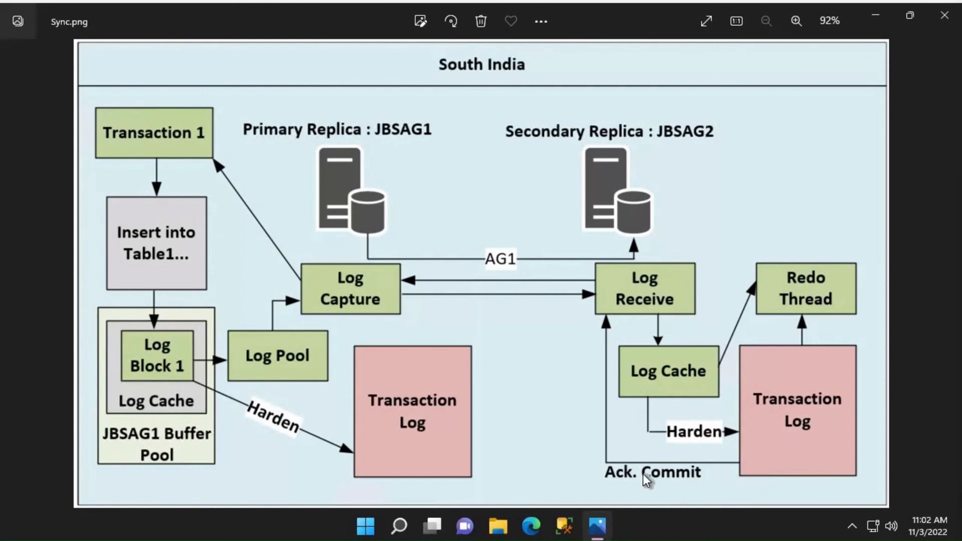
{"action": "mouse_move", "coordinate": [374, 283]}
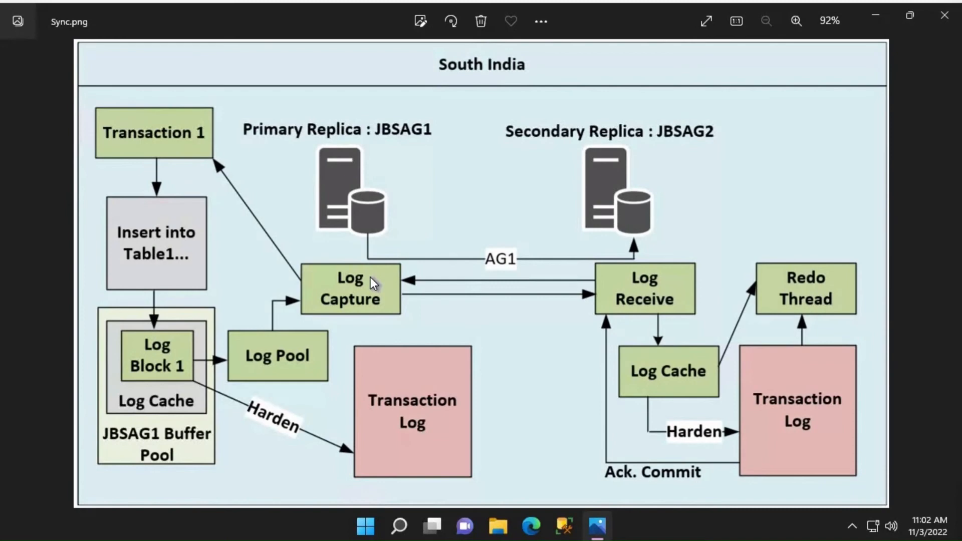
{"action": "mouse_move", "coordinate": [226, 182]}
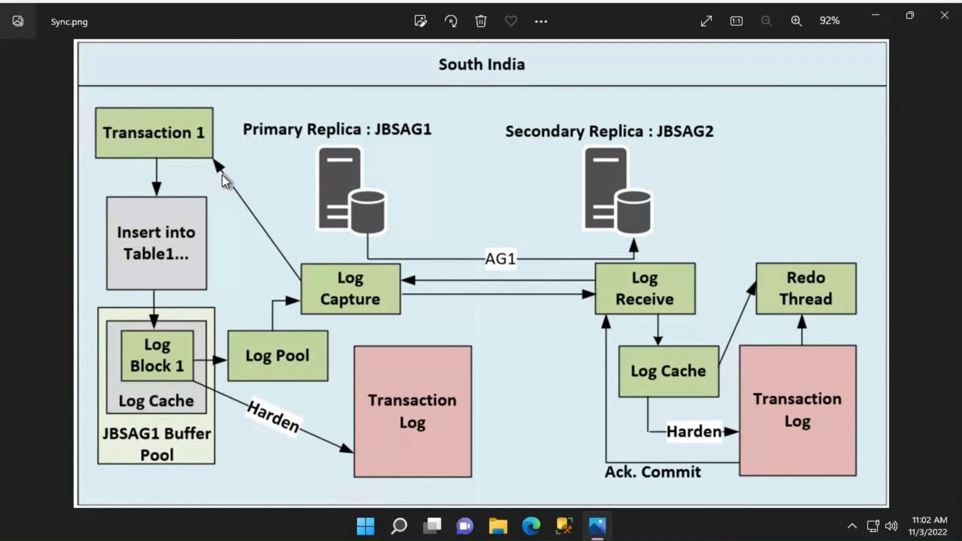
{"action": "mouse_move", "coordinate": [789, 493]}
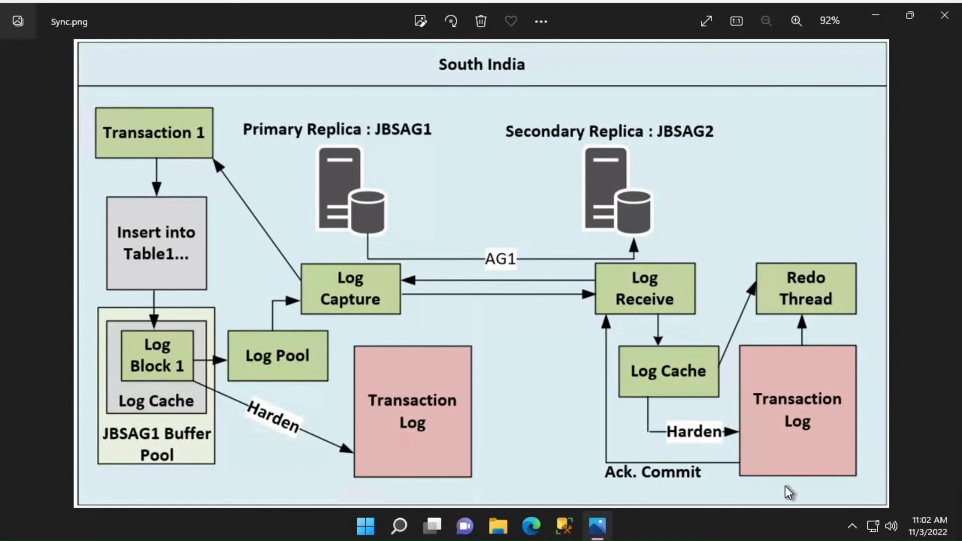
{"action": "mouse_move", "coordinate": [801, 472]}
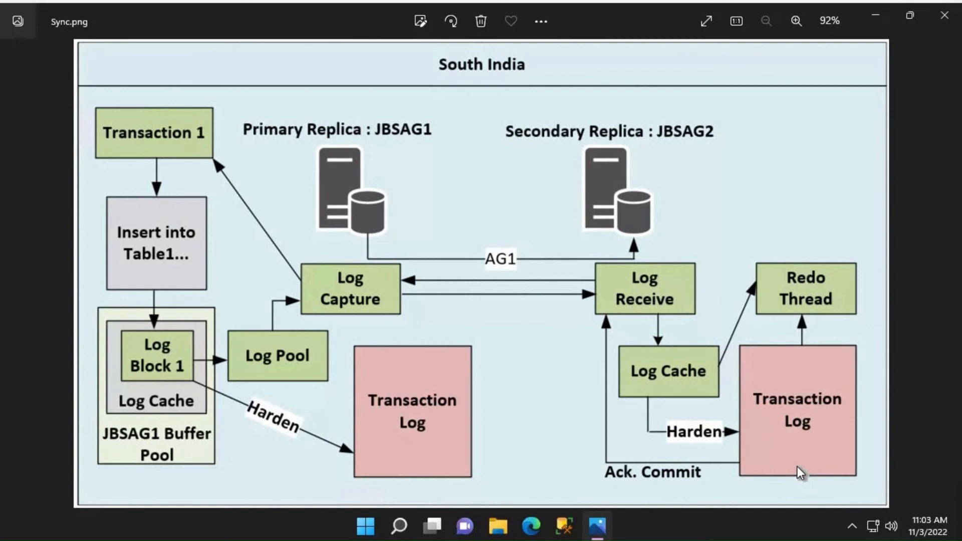
{"action": "mouse_move", "coordinate": [802, 318]}
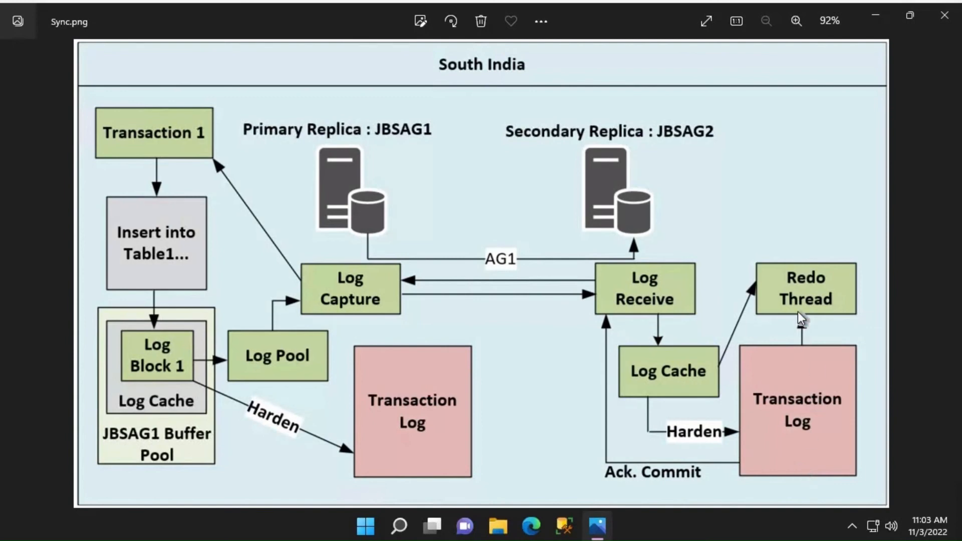
{"action": "mouse_move", "coordinate": [821, 302]}
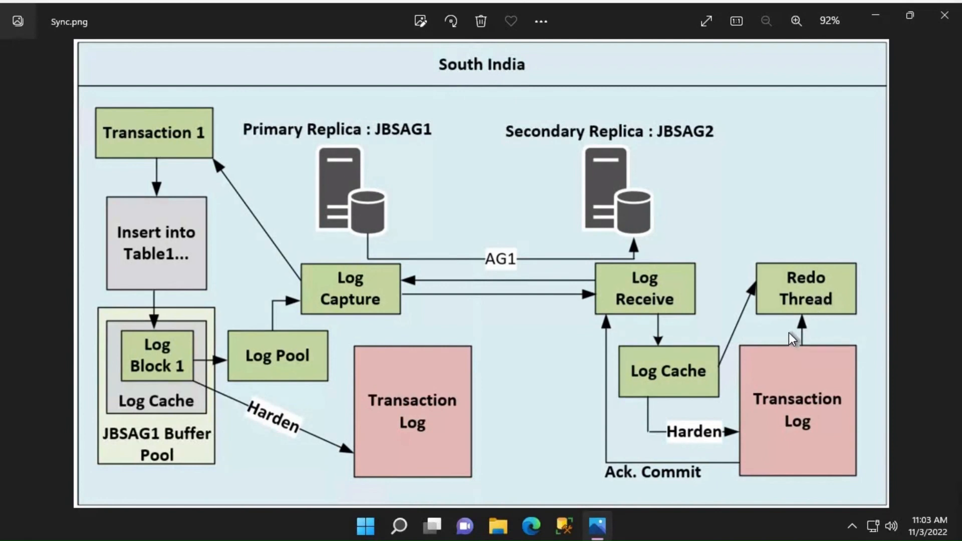
{"action": "mouse_move", "coordinate": [801, 343]}
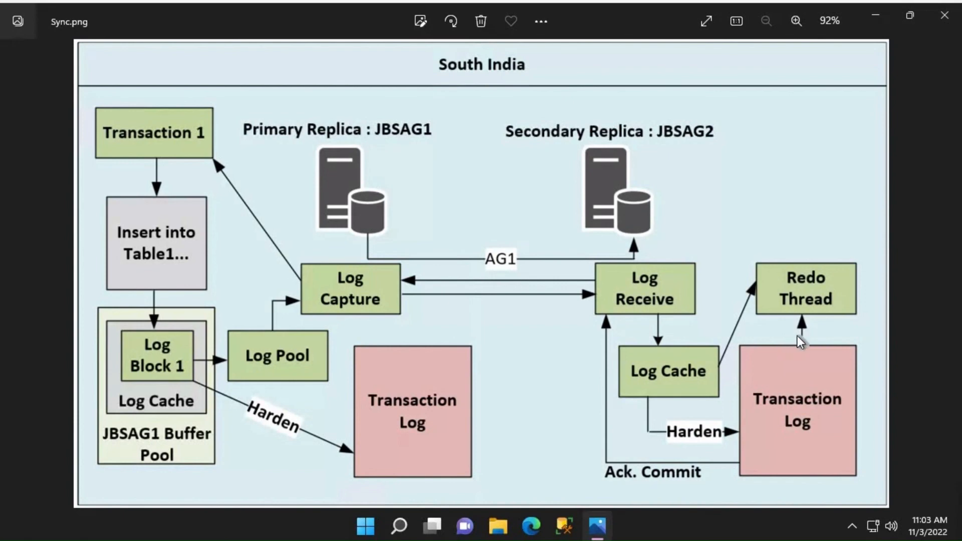
{"action": "mouse_move", "coordinate": [814, 348]}
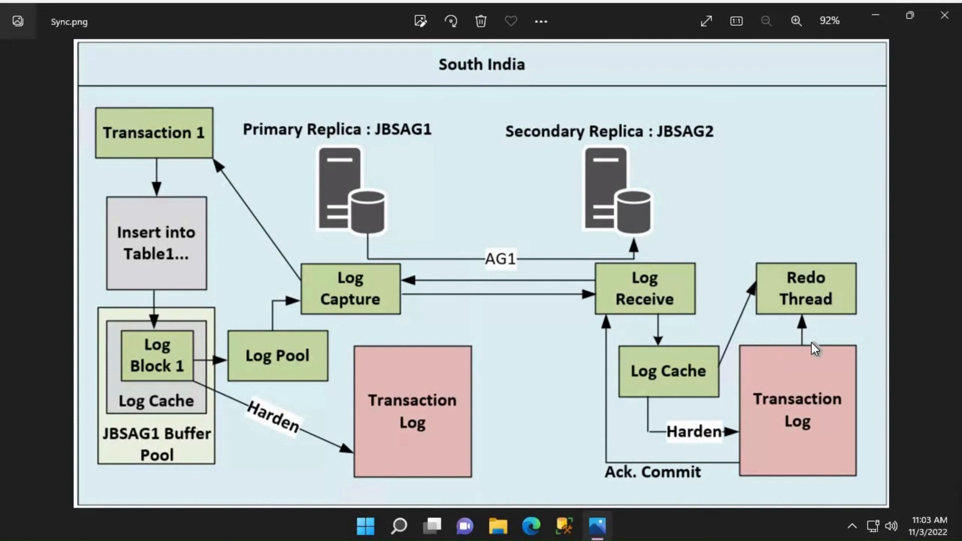